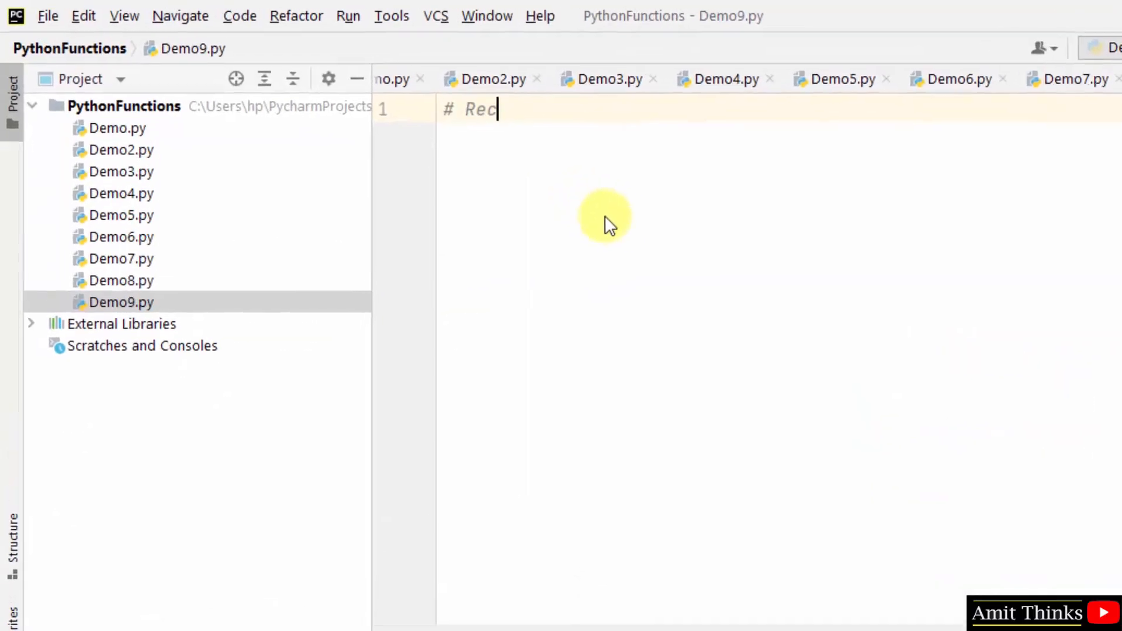
Write the '# Recursion in Python' comment and def cal(num) whose base case if num == 0 returns 1
type("ursion in Python")
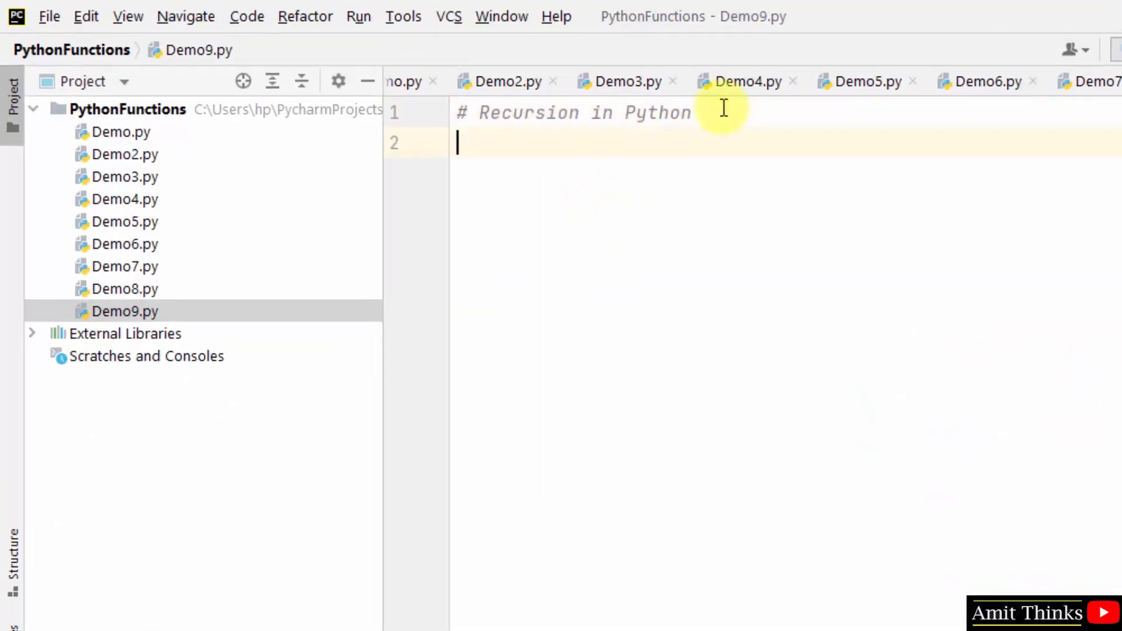
type("def cal")
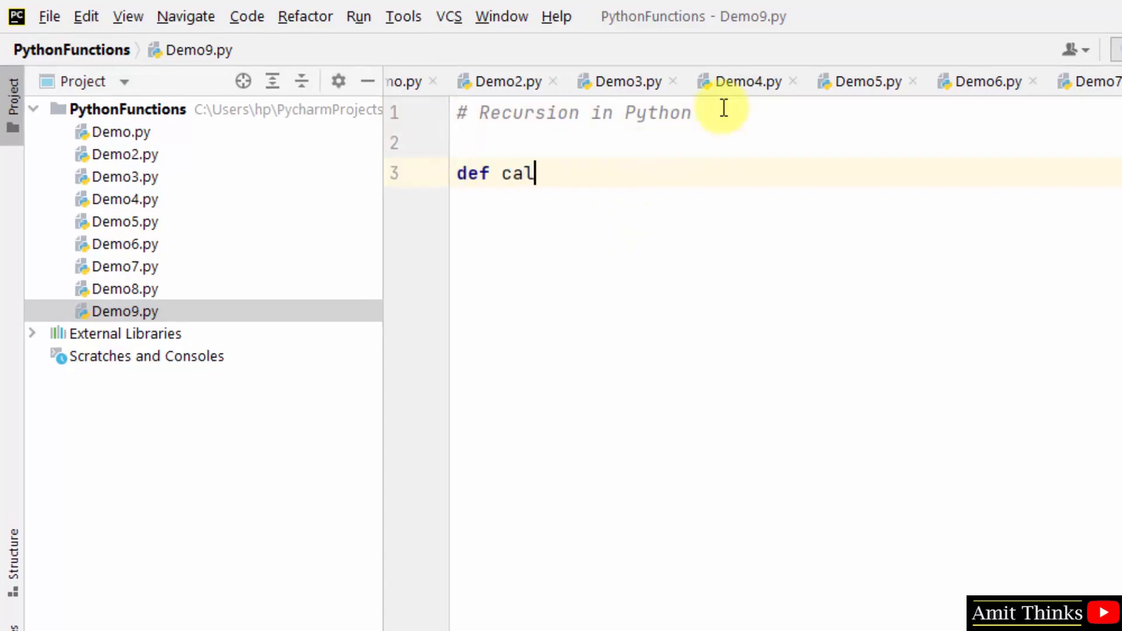
type("()")
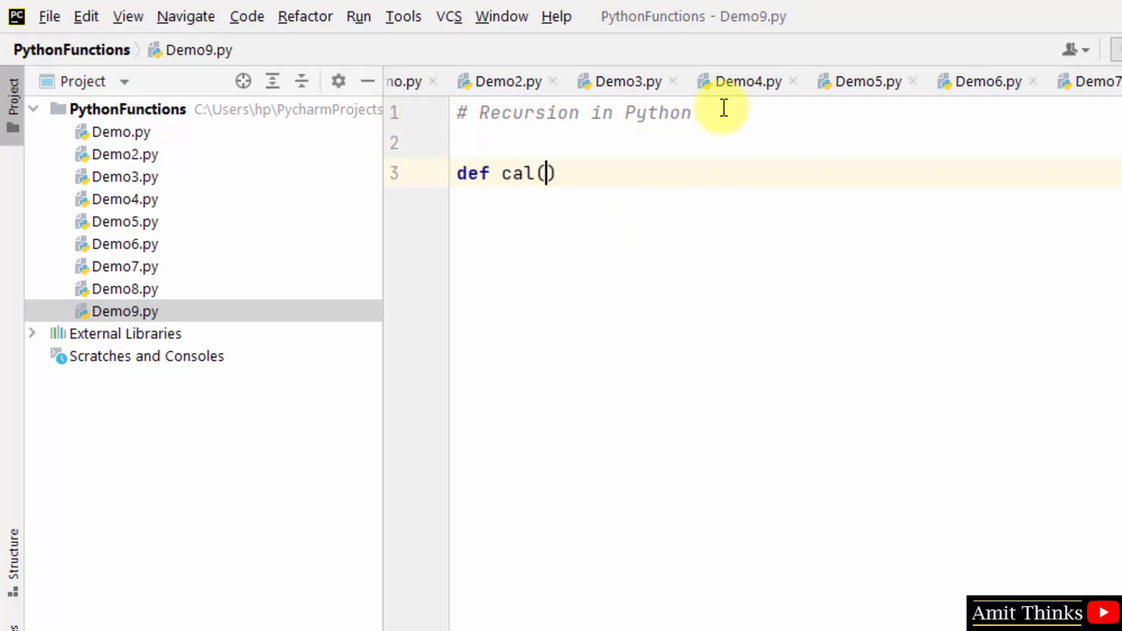
type("num")
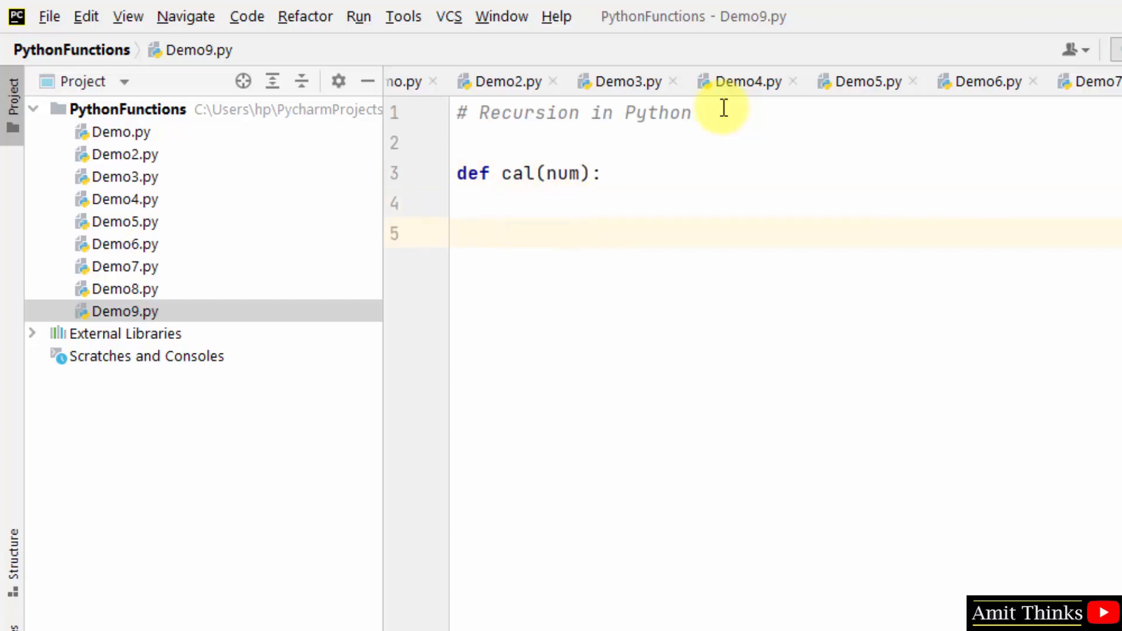
type("if num")
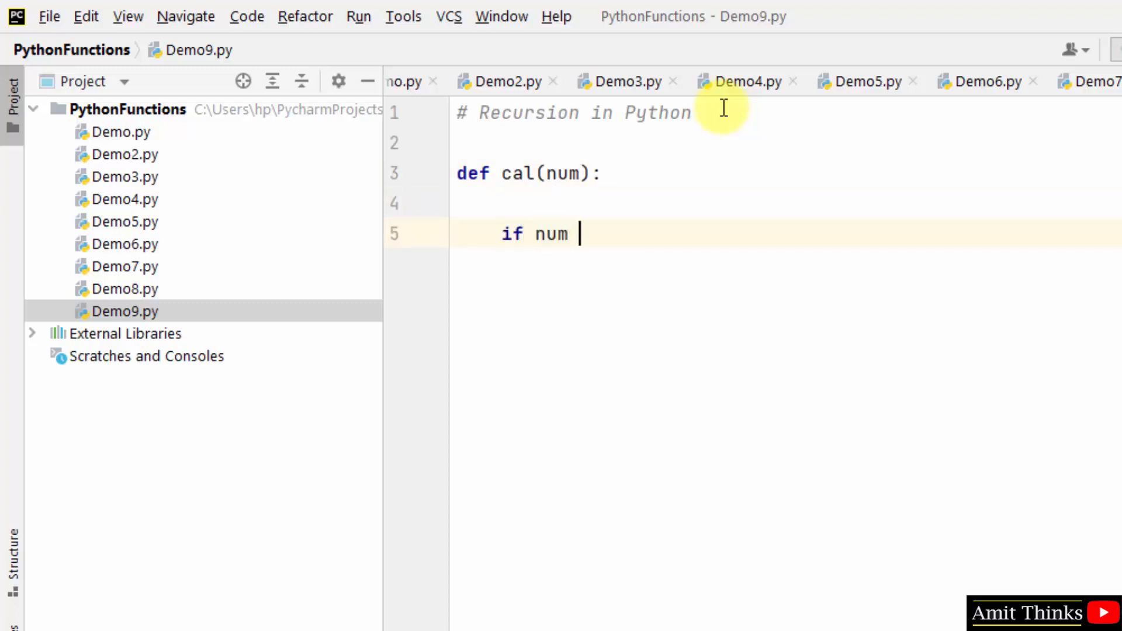
type("==")
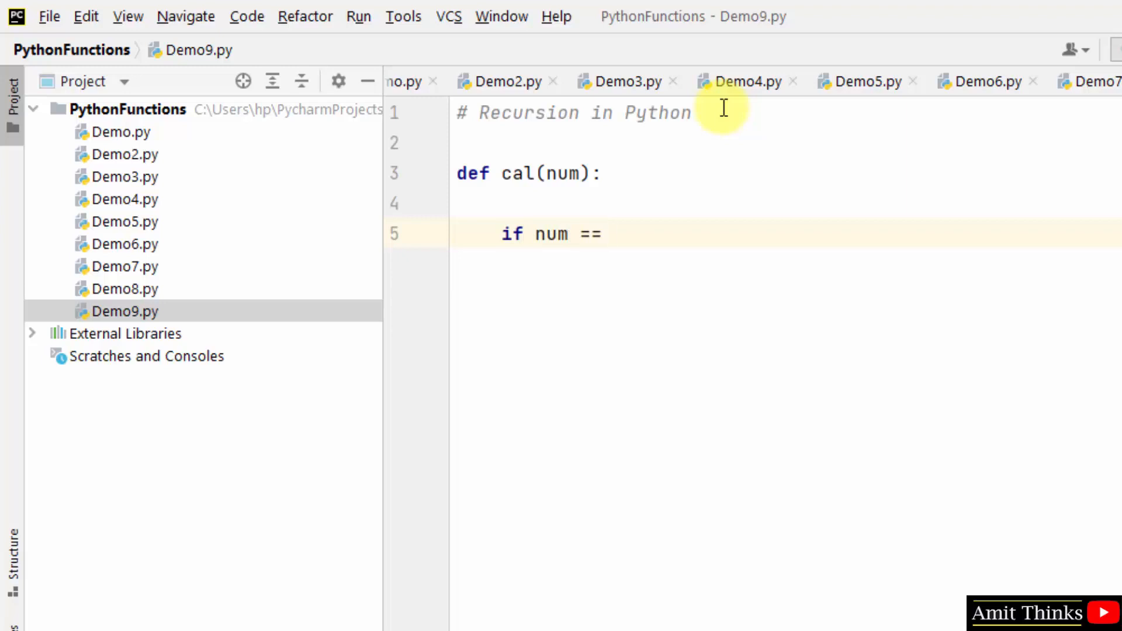
type("0:")
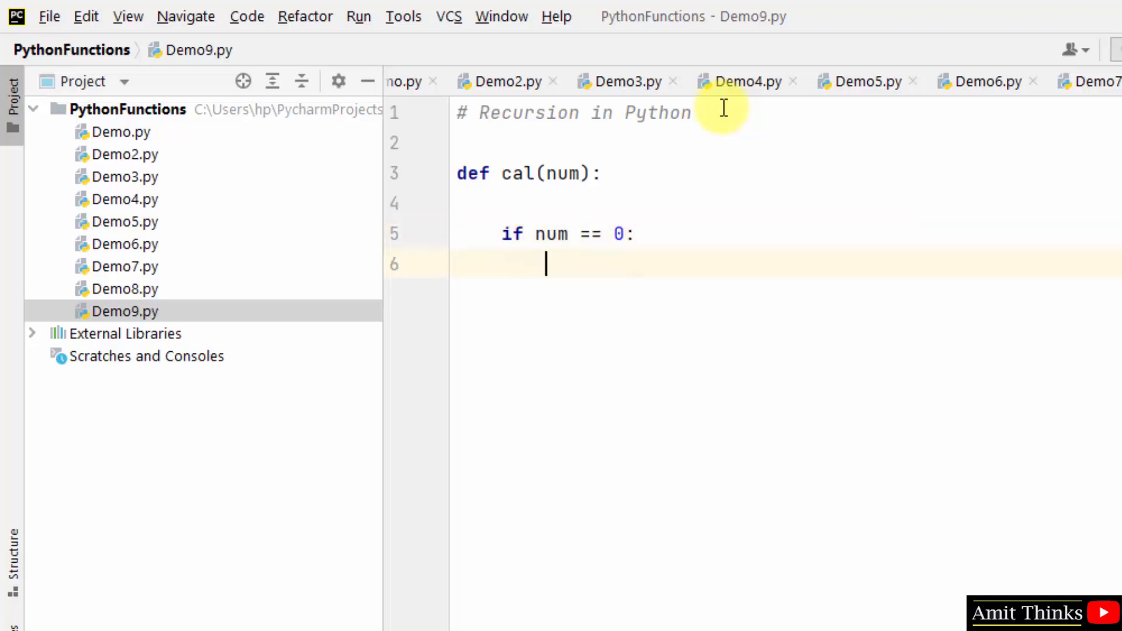
type("return 1")
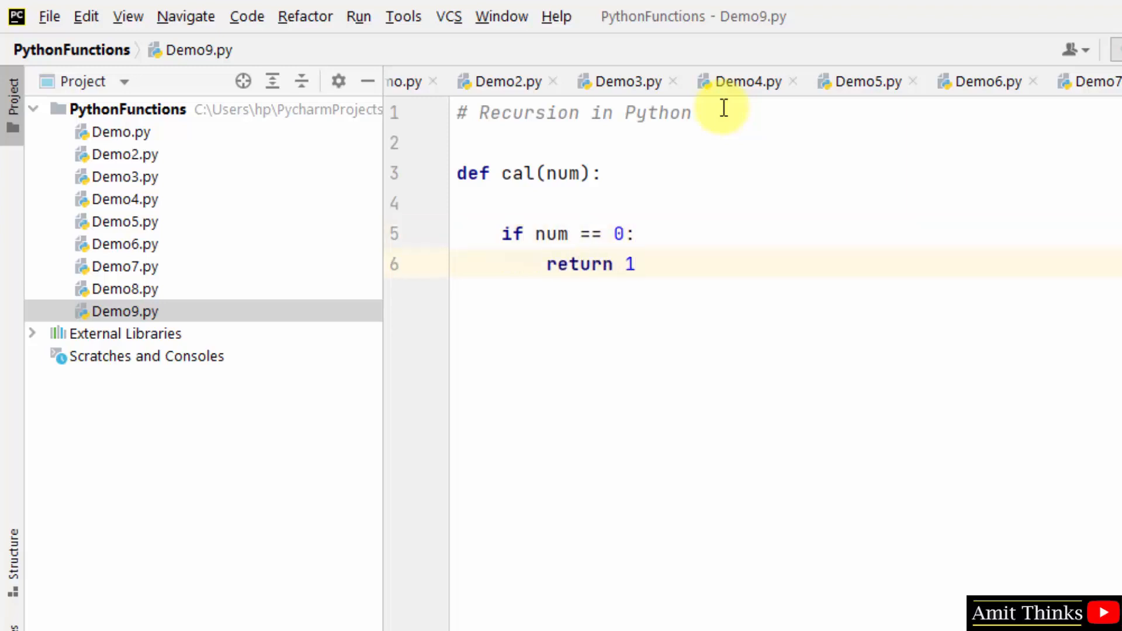
Add the else branch returning num * cal(num-1) and end the function
type("els")
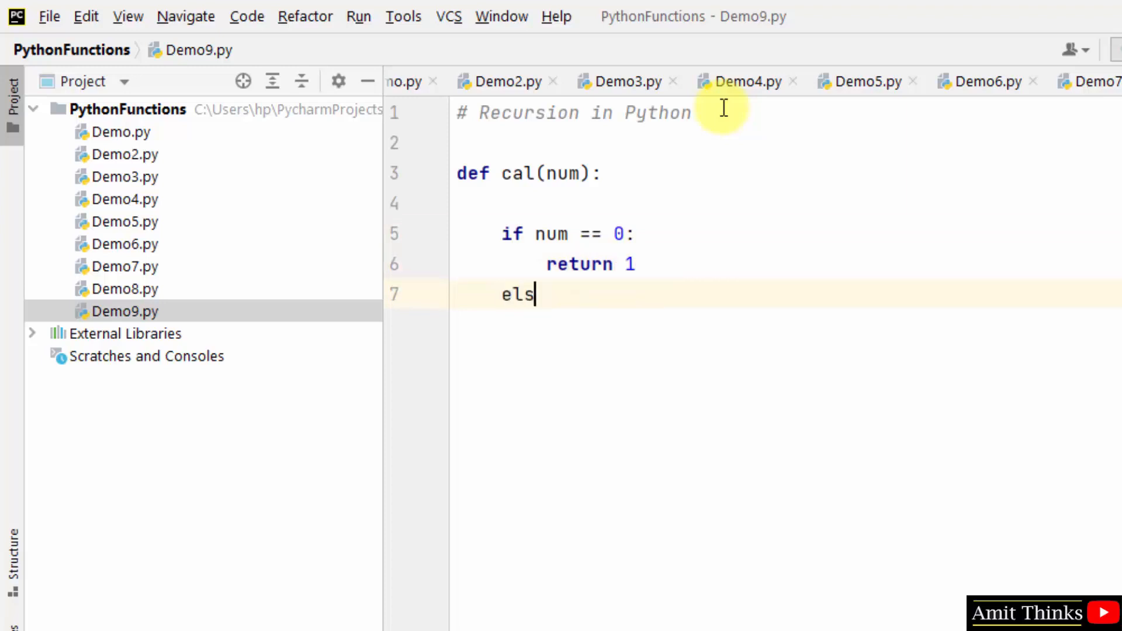
type("e: r")
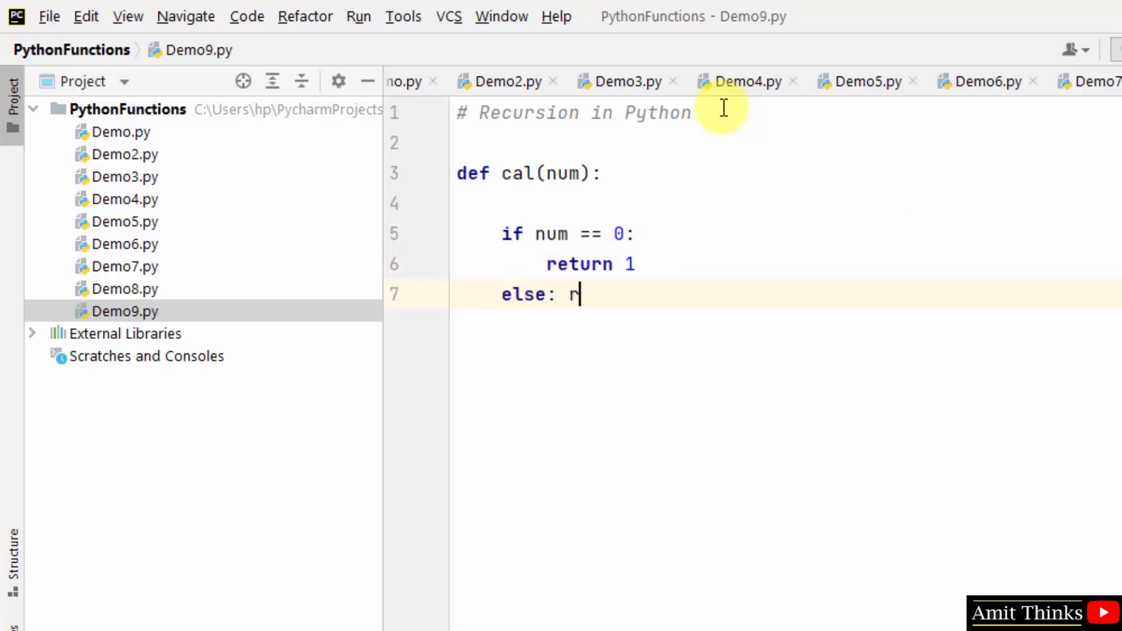
type("eturn num")
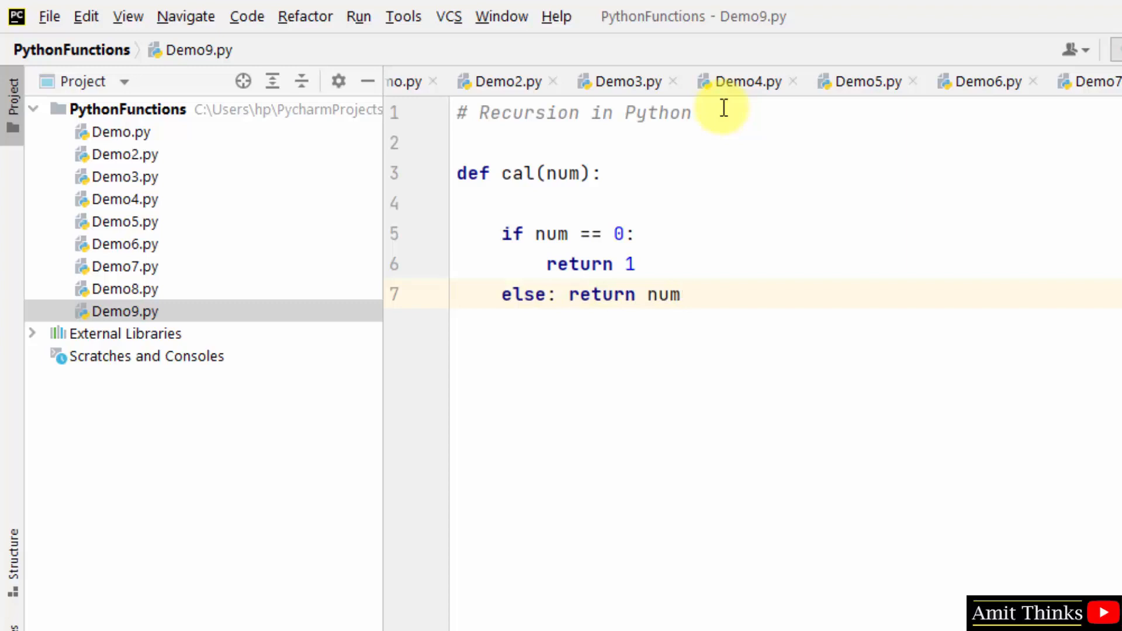
type("* ca")
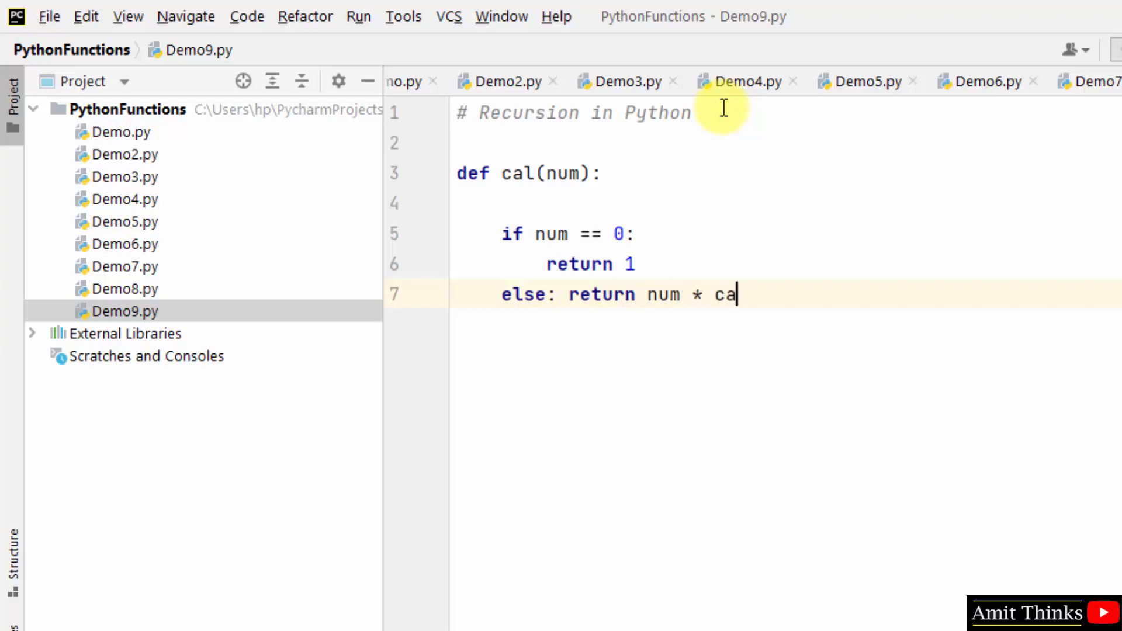
type("l(n")
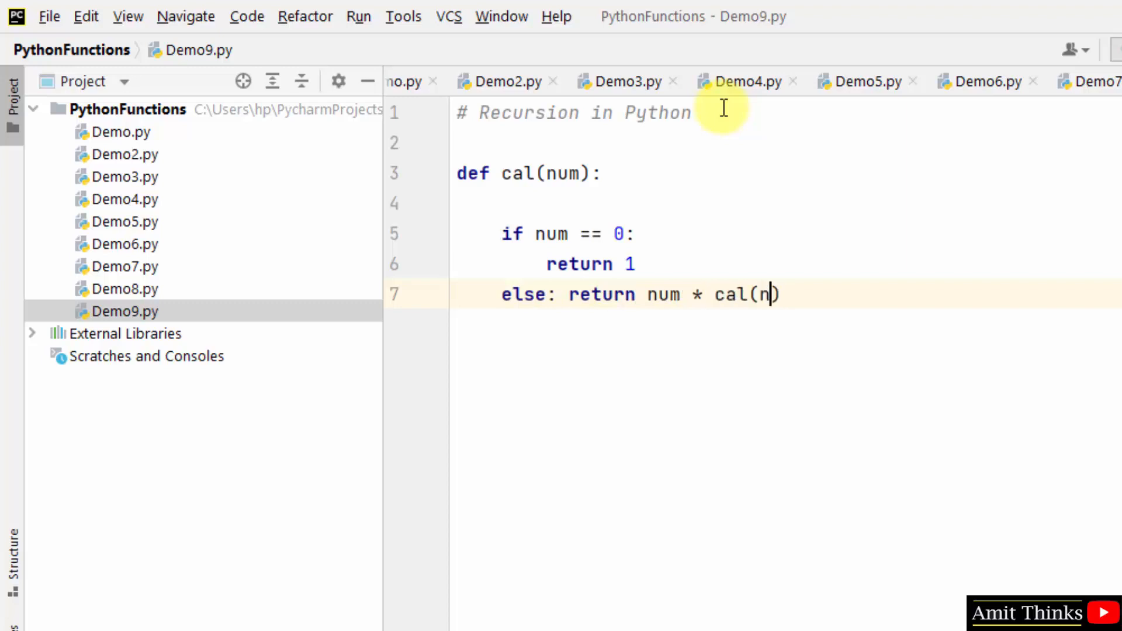
type("um-1")
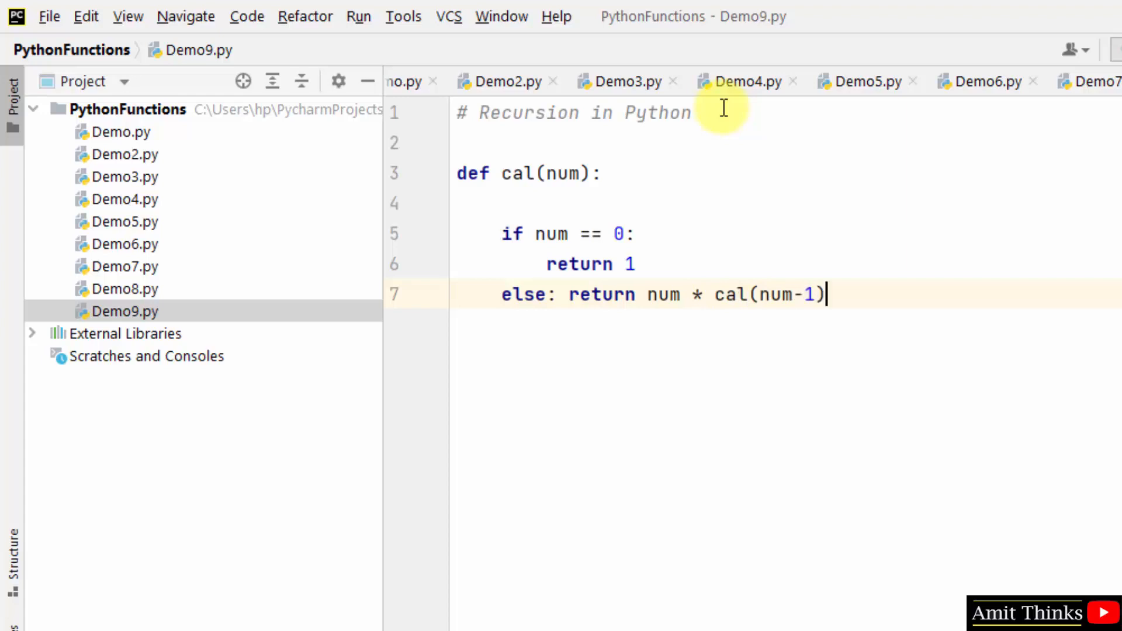
key("Enter")
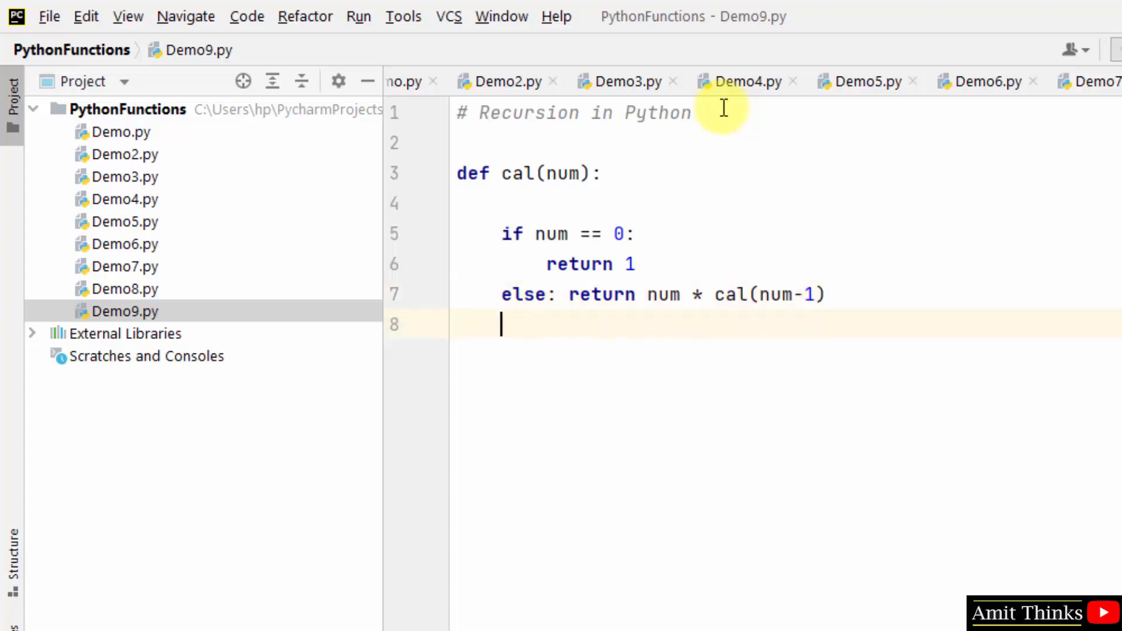
Below a '# call' comment, write print("0! = " calc(0)) on line 10
key("enter")
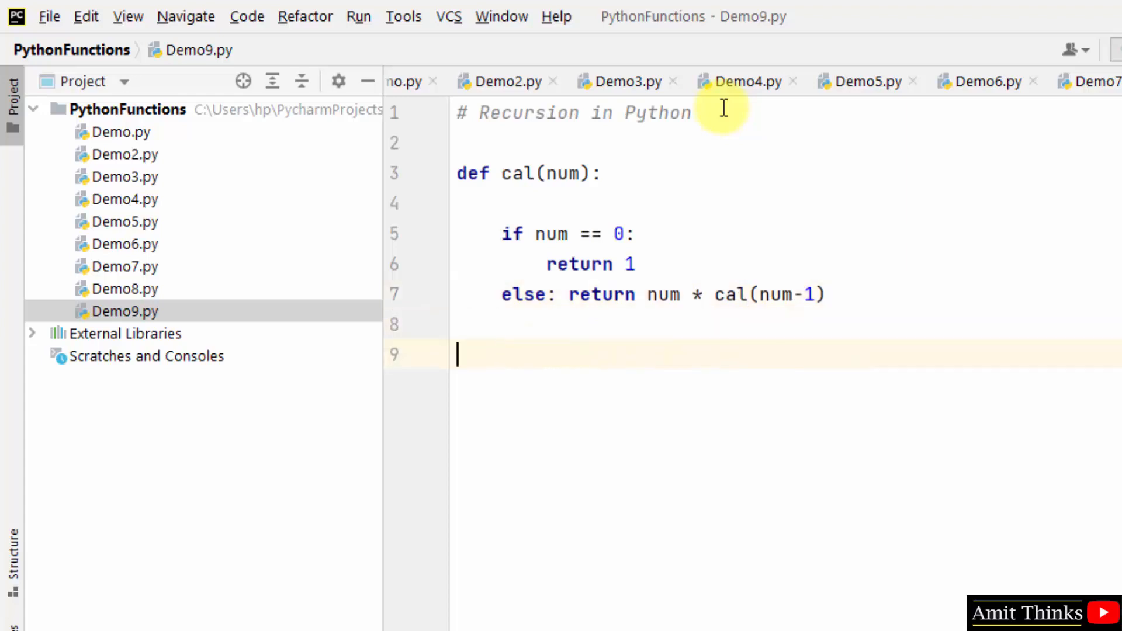
type("# call")
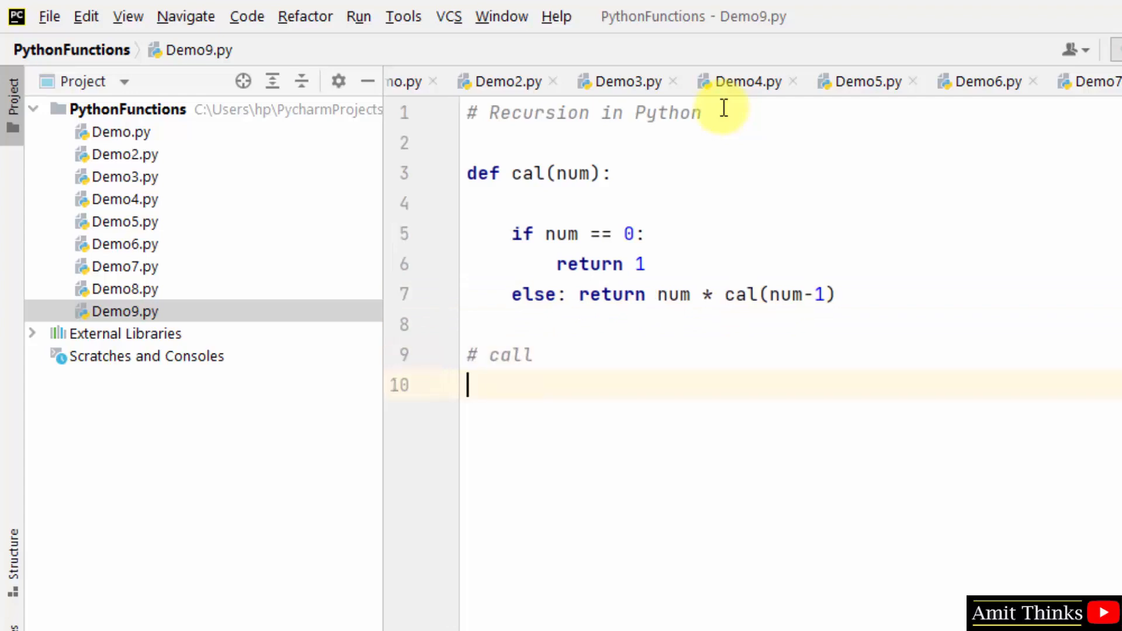
type("print()")
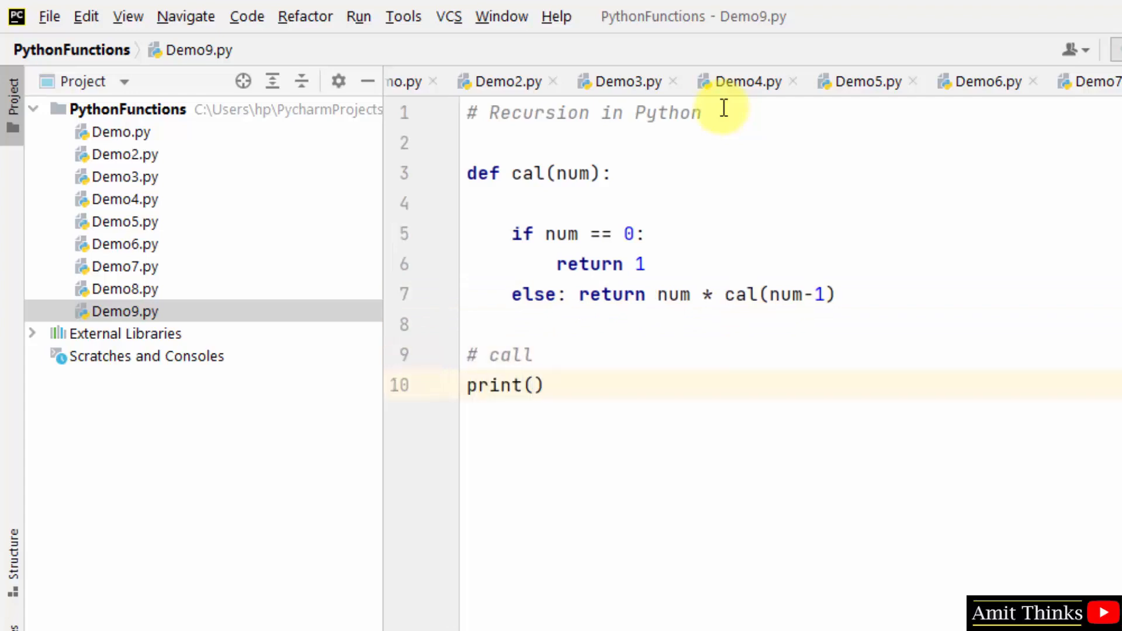
type("\"0\"")
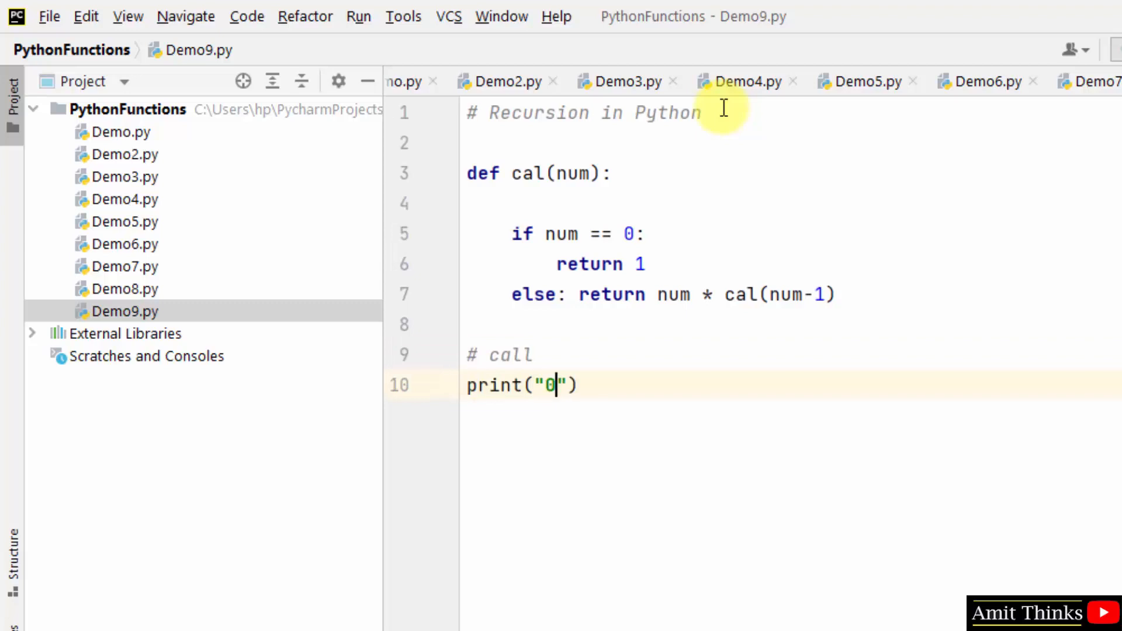
type("!")
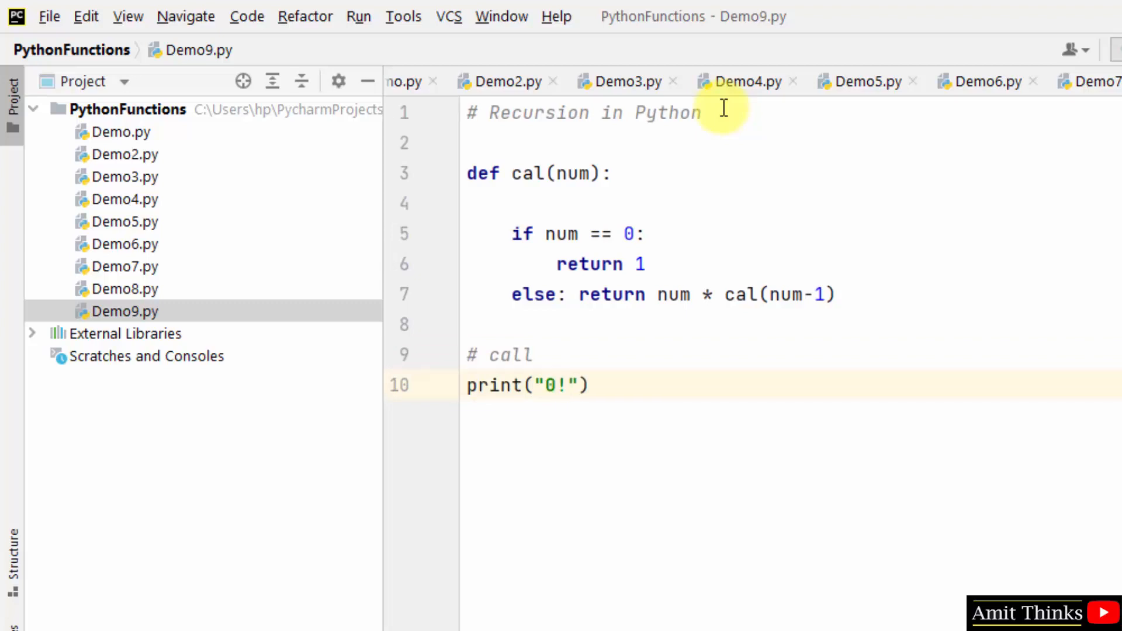
type("=")
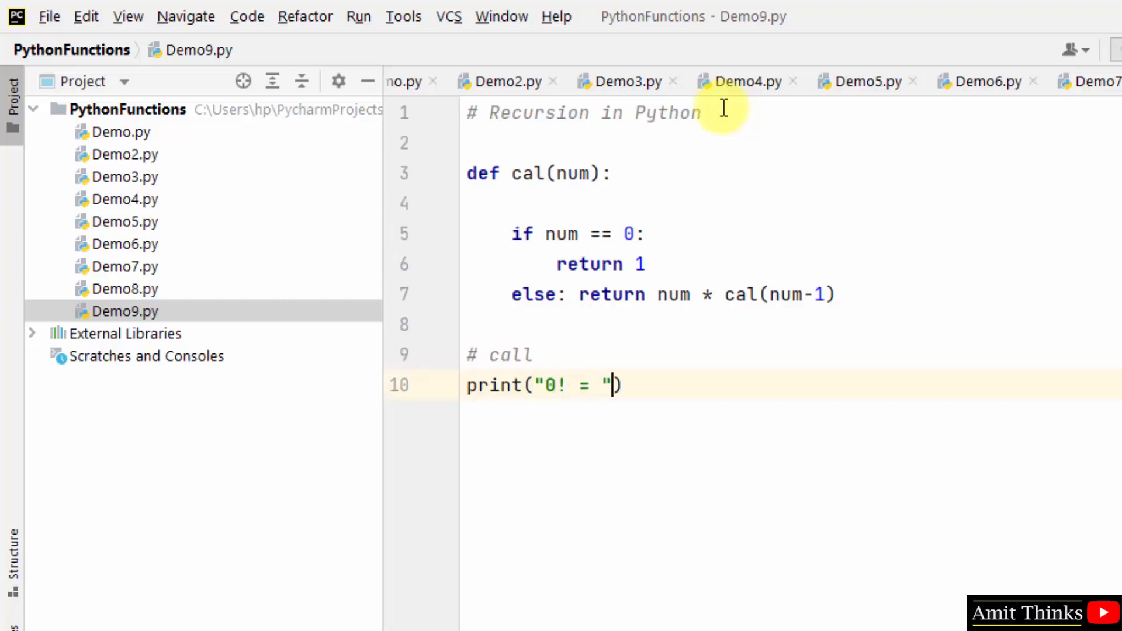
type("calc(0")
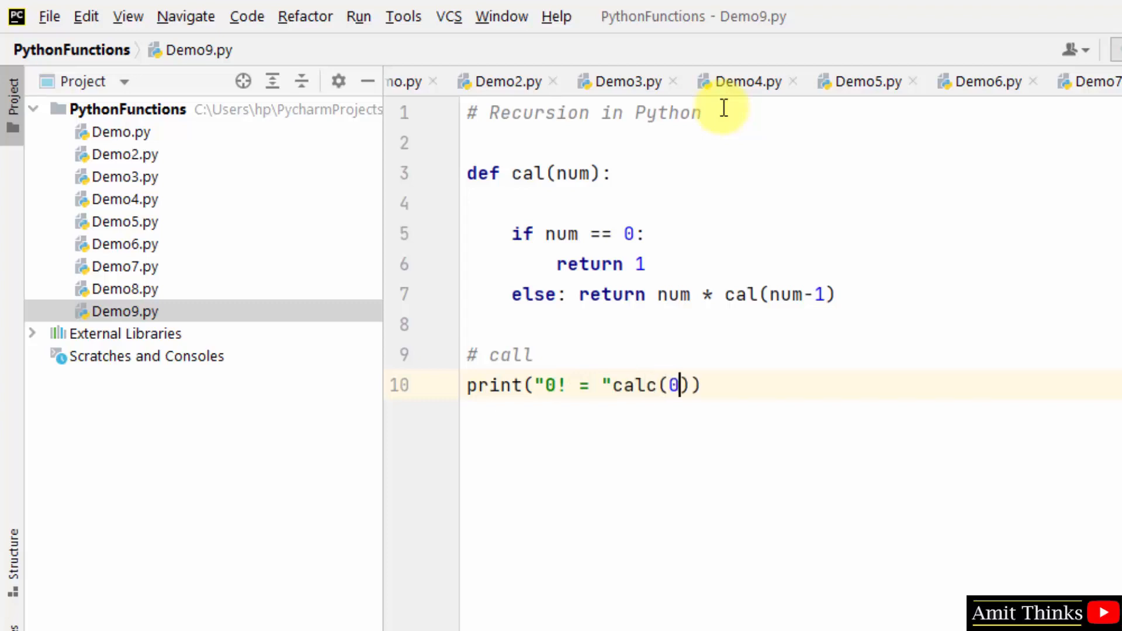
Duplicate the print line into calls for 1!, 7! and 10! with cal(1), cal(7), cal(10)
left_click(702, 385)
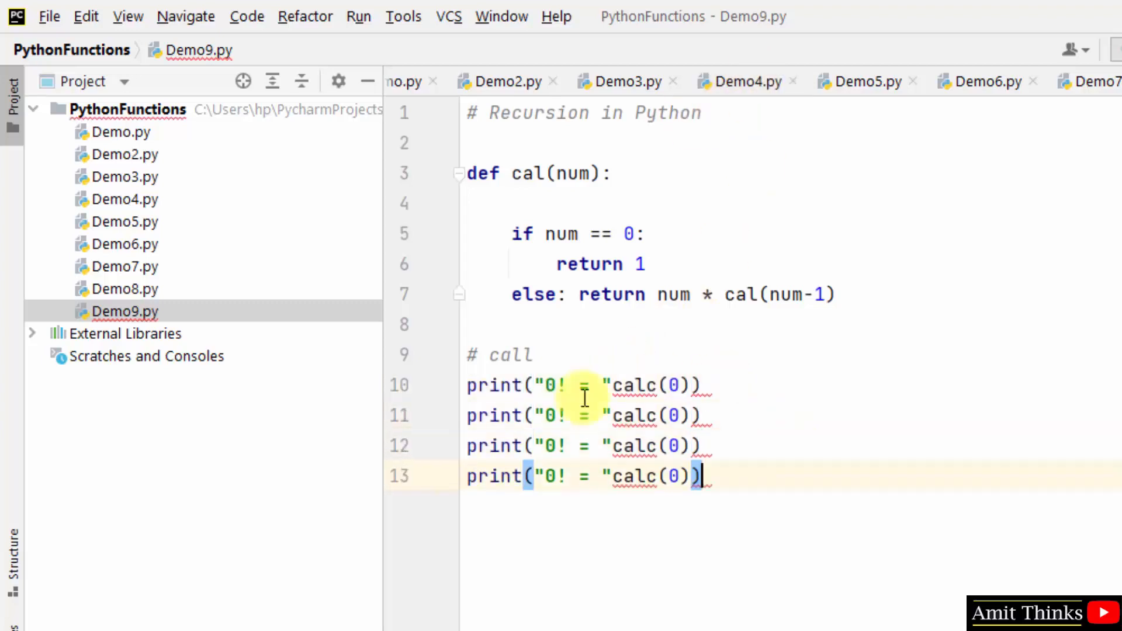
type("1")
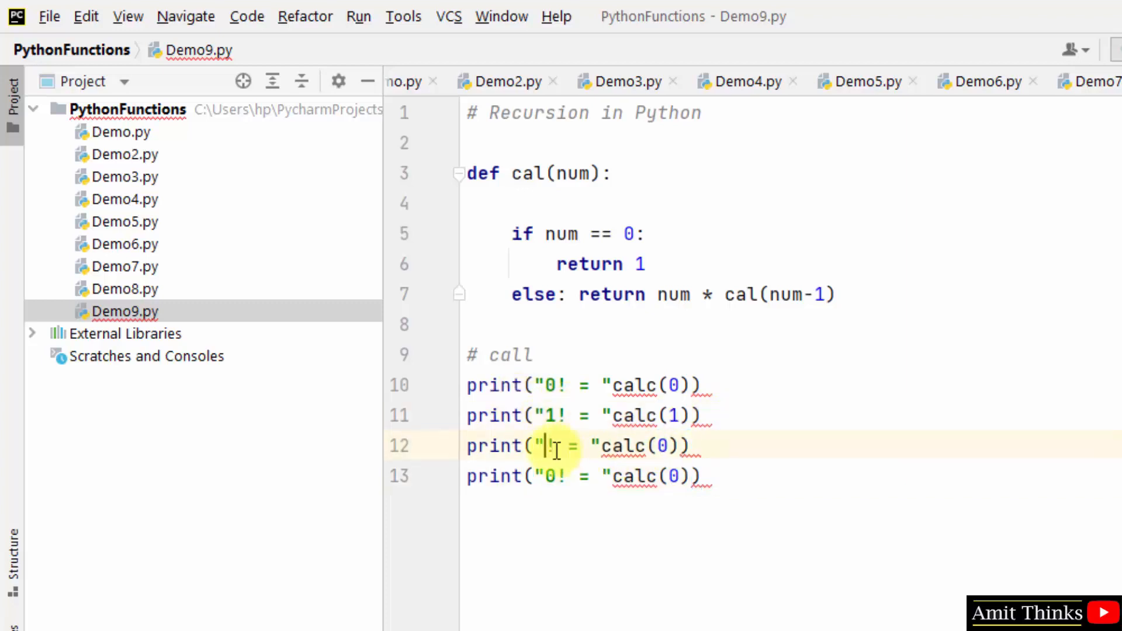
type("7")
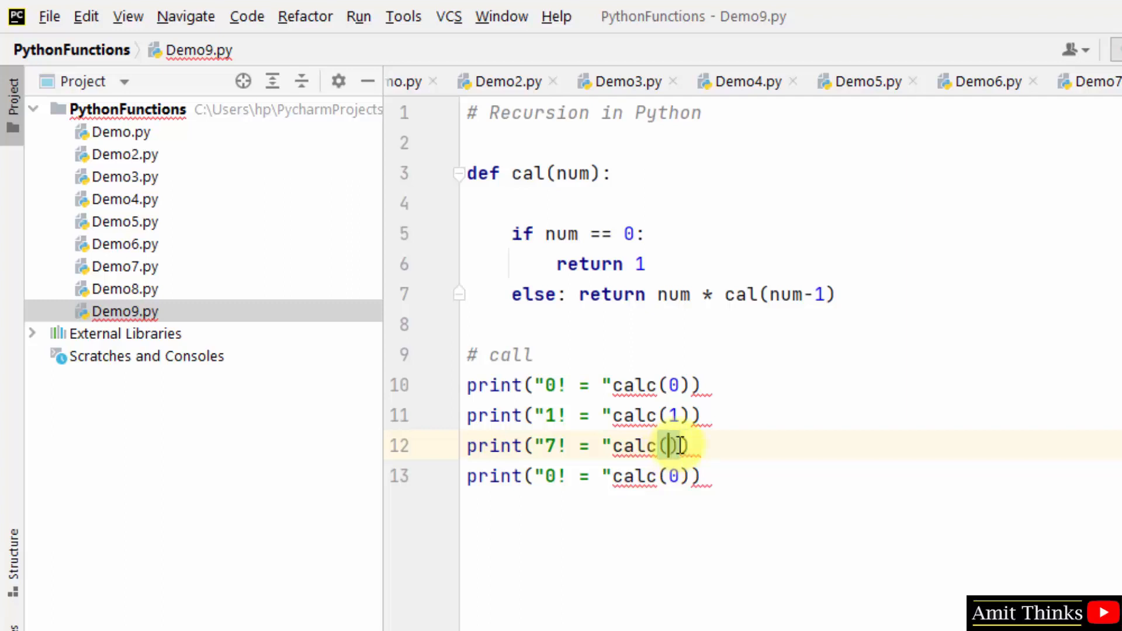
type("7")
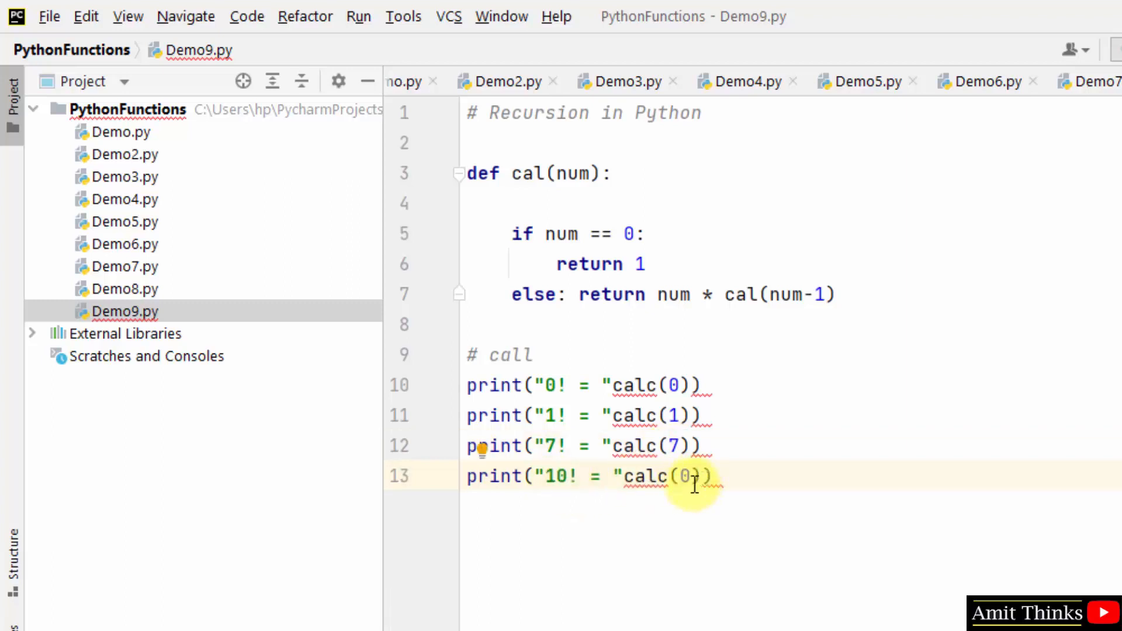
type("1")
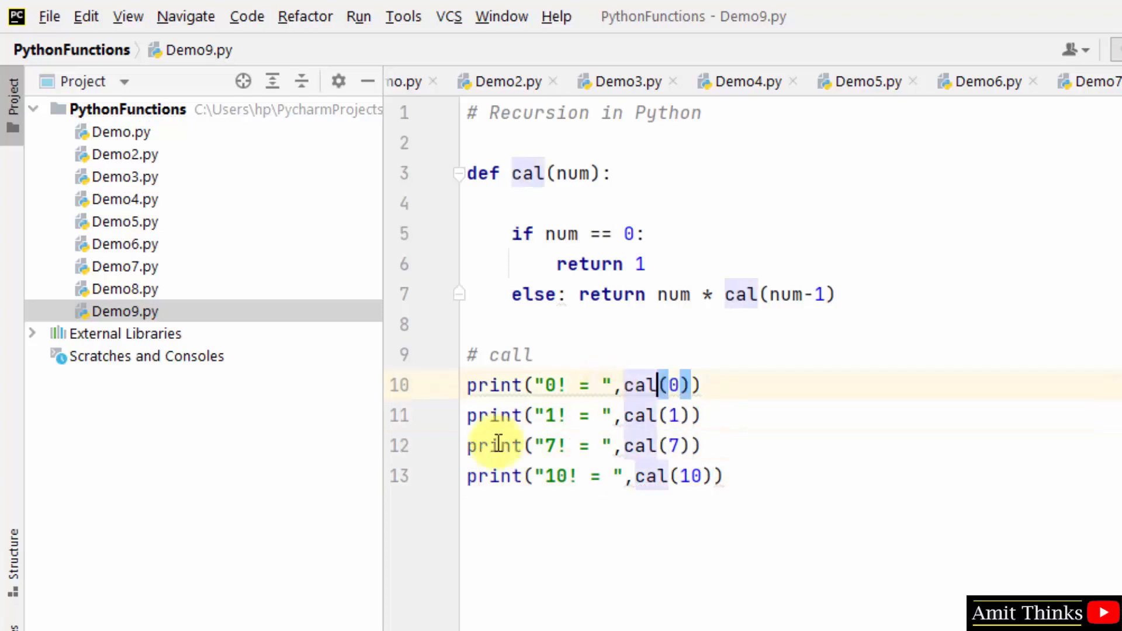
left_click(644, 415)
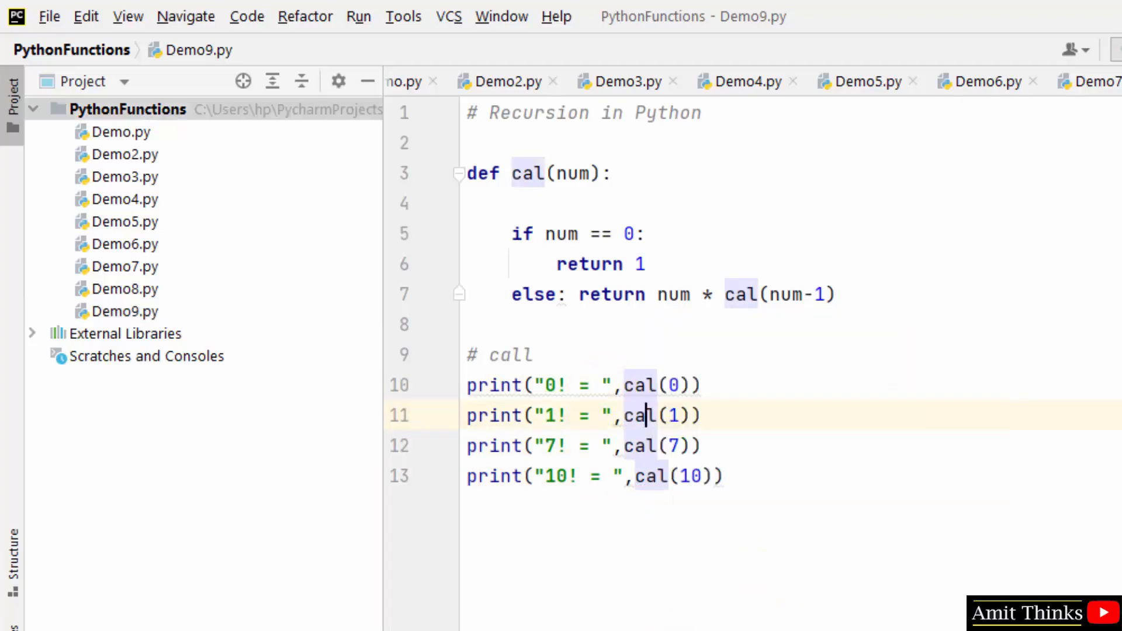
left_click(358, 15)
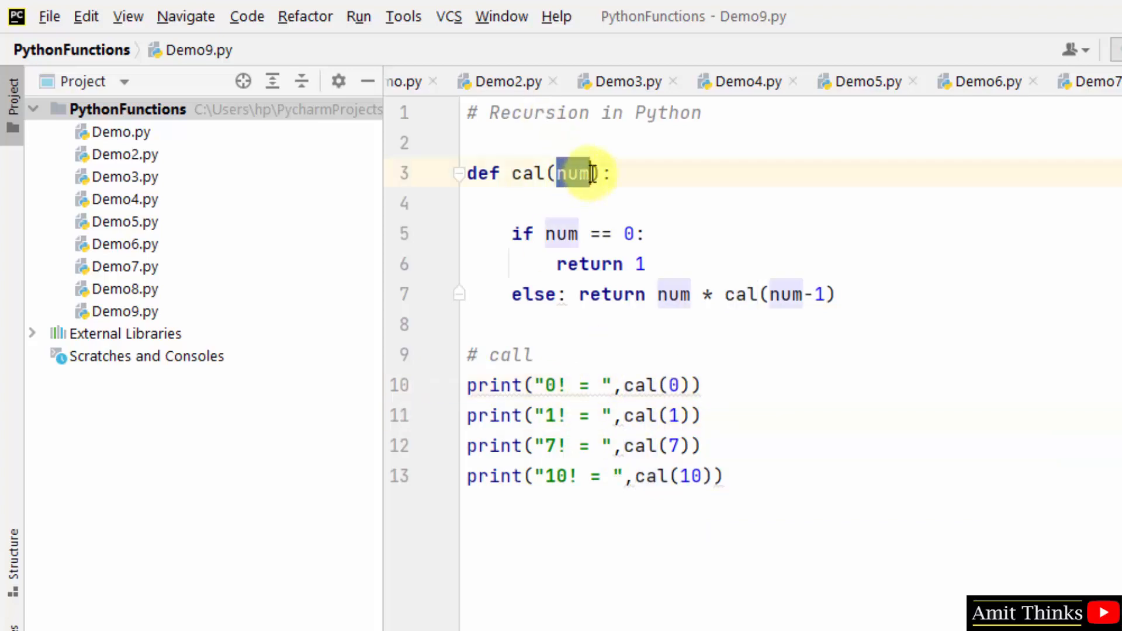
mouse_move(640, 236)
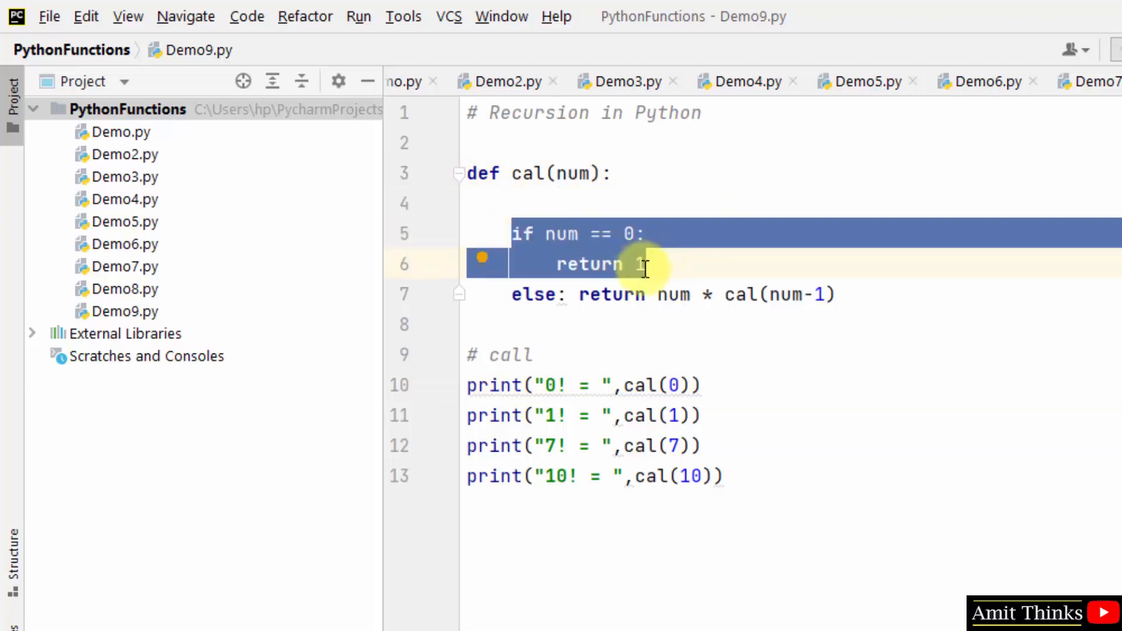
left_click(632, 264)
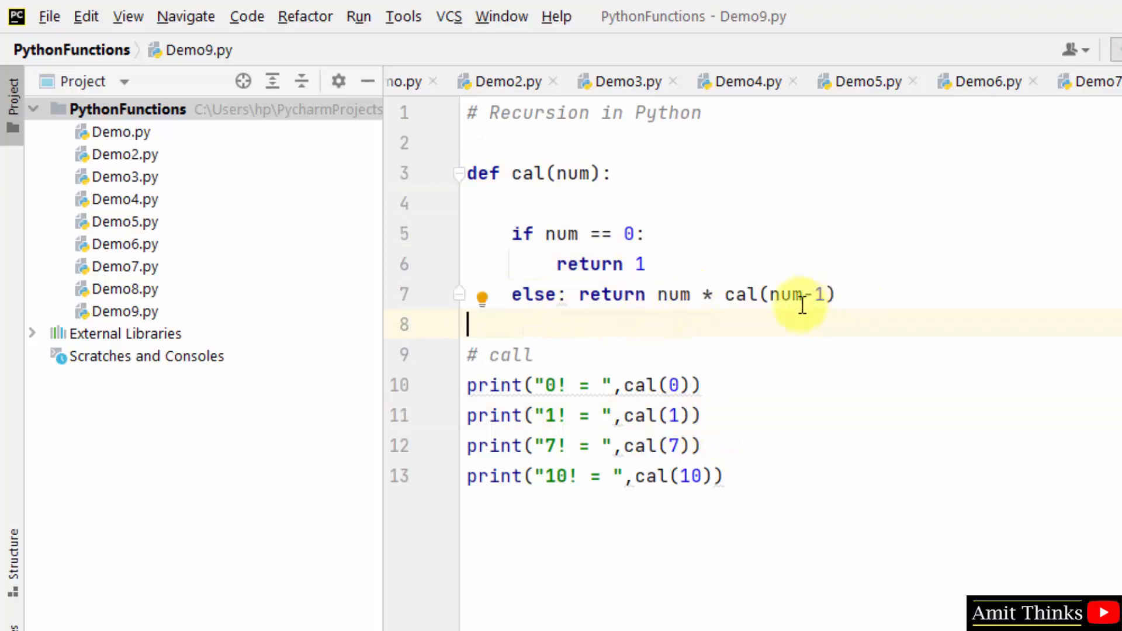
mouse_move(747, 313)
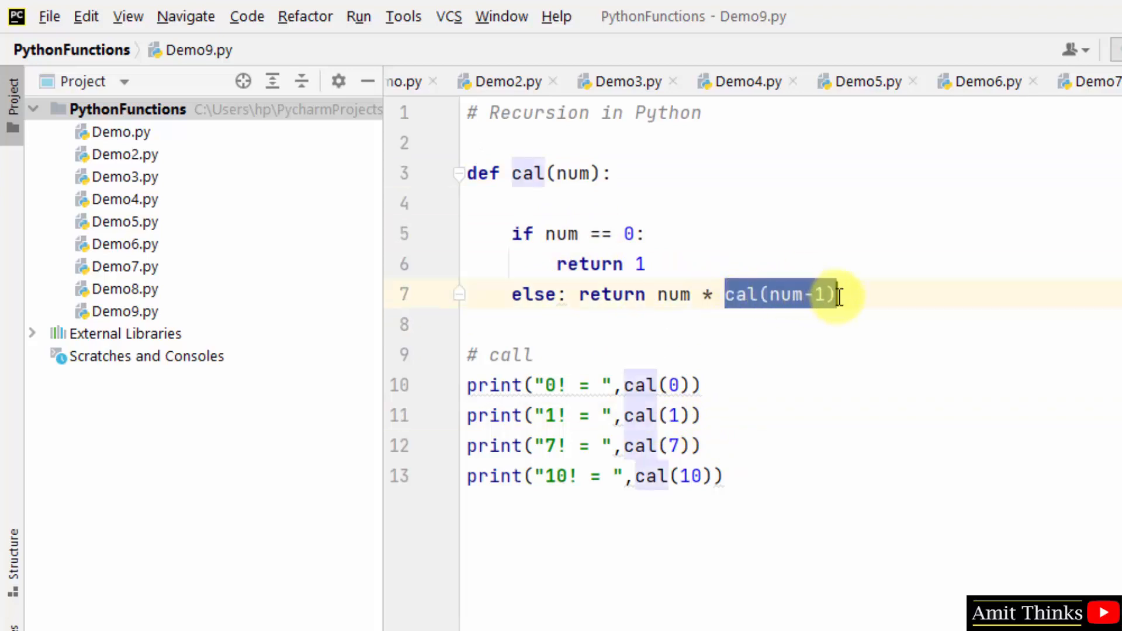
mouse_move(787, 295)
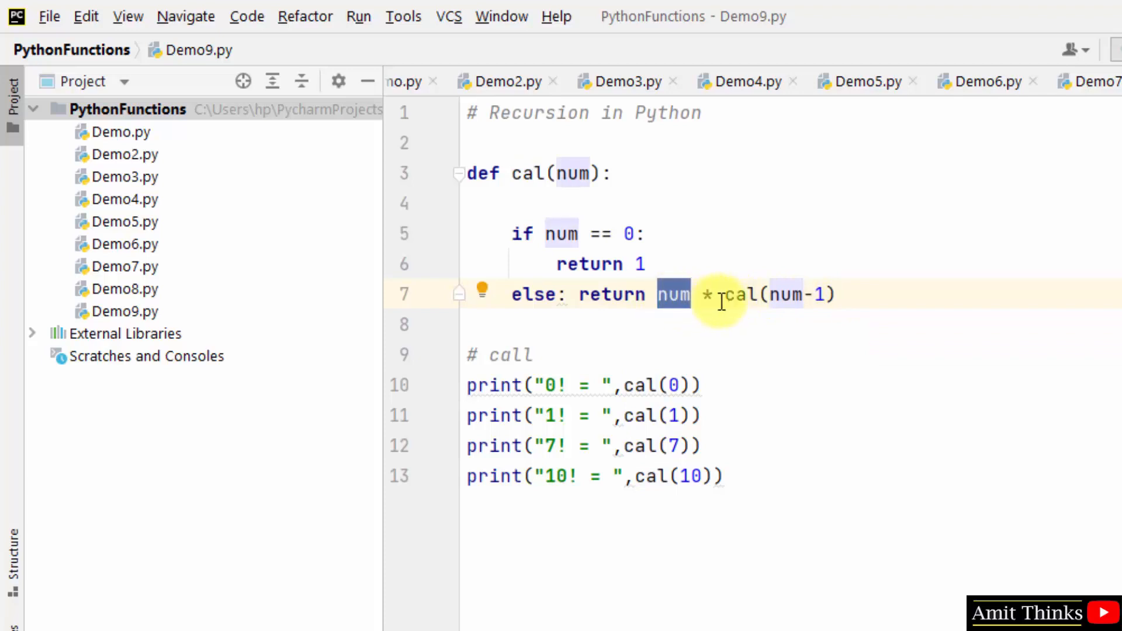
mouse_move(794, 295)
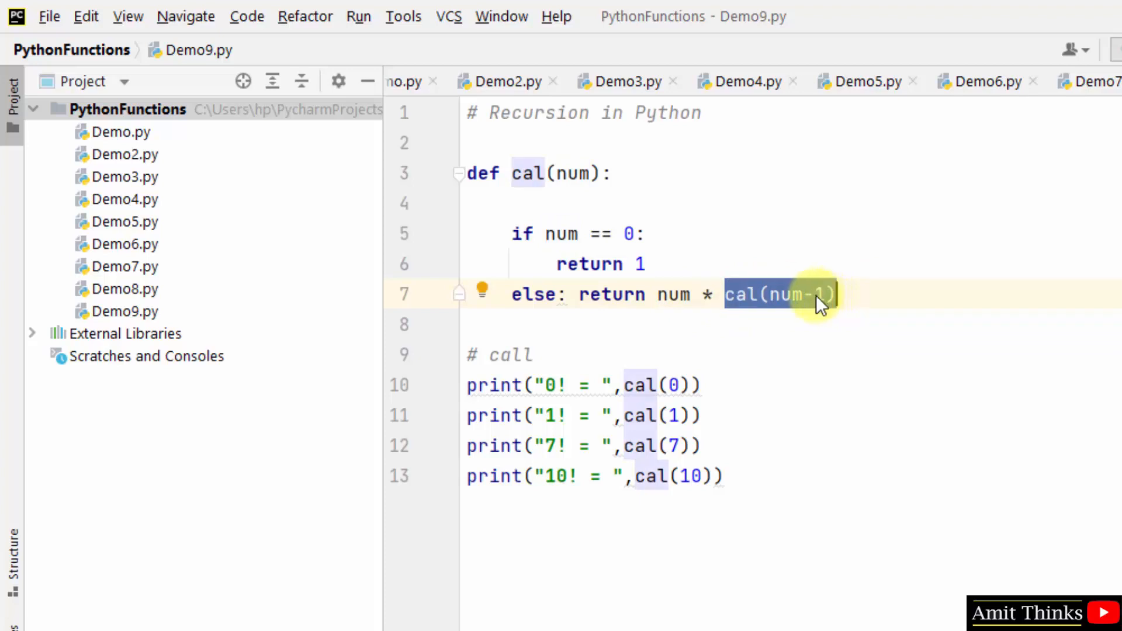
left_click(741, 294)
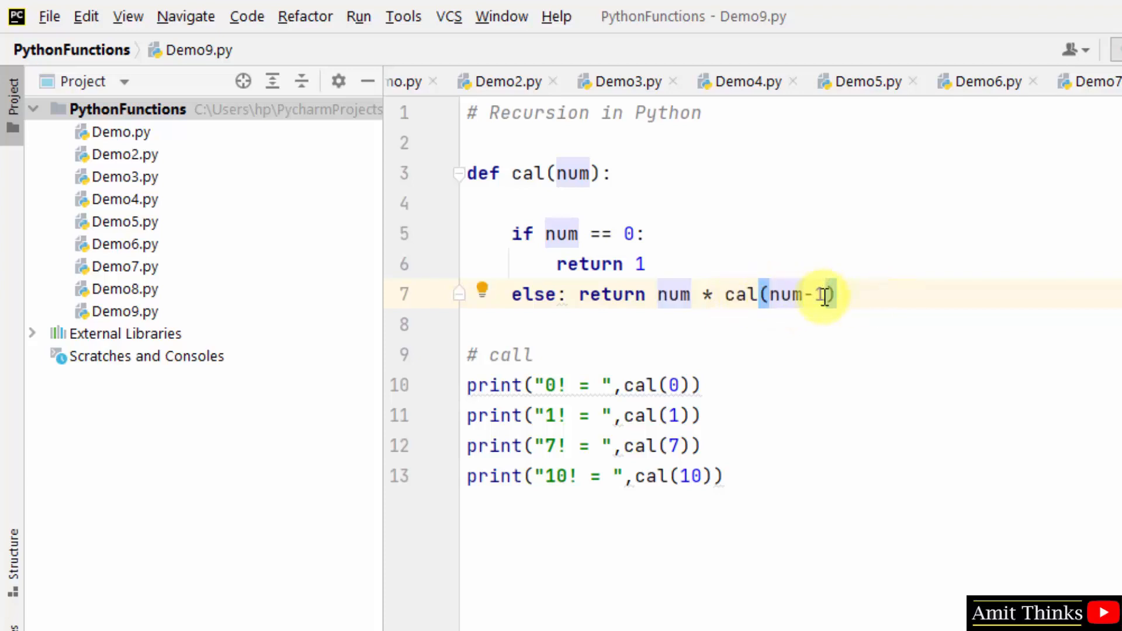
type("1")
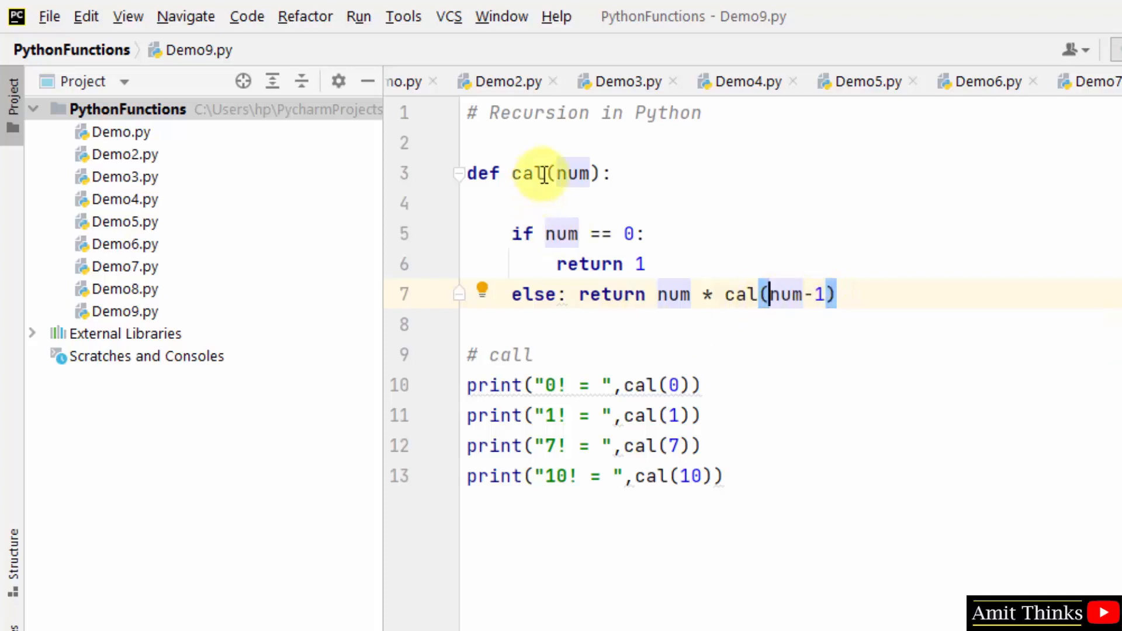
mouse_move(579, 192)
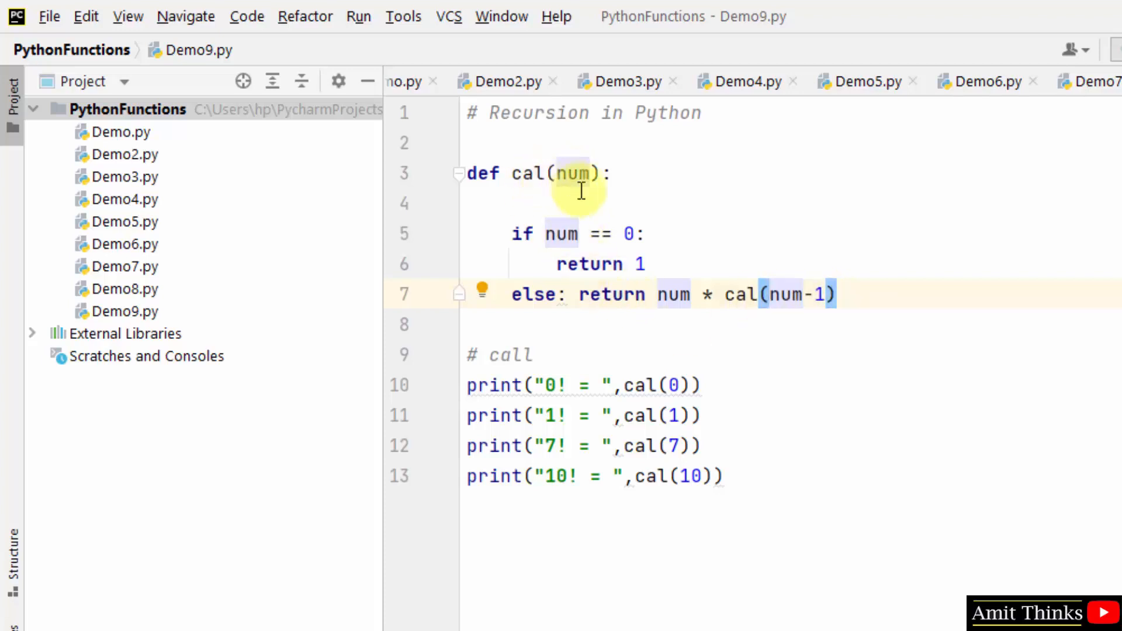